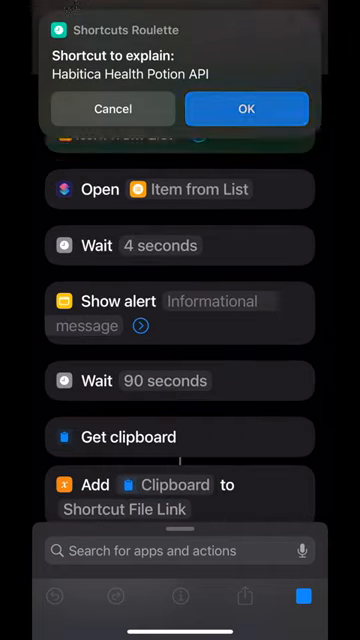
Step: Accept the Shortcuts Roulette pick, opening the Habitica Health Potion API shortcut in the editor
click(246, 108)
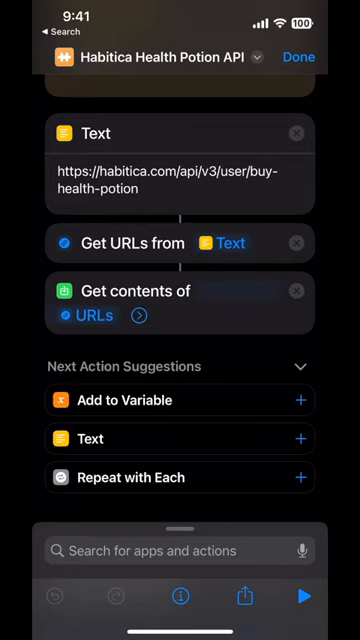
Step: Expand Get contents of URLs to reveal POST method, x-api-user/x-api-key headers and JSON body
click(140, 316)
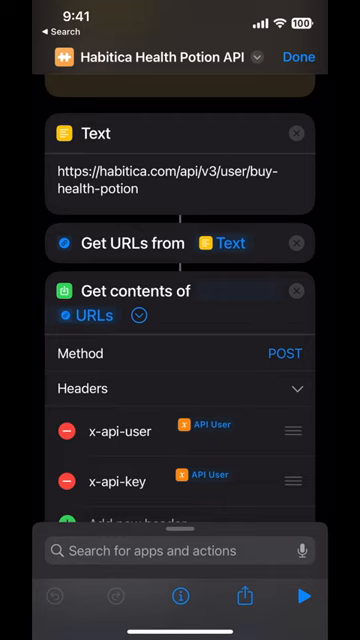
scroll(up, 3)
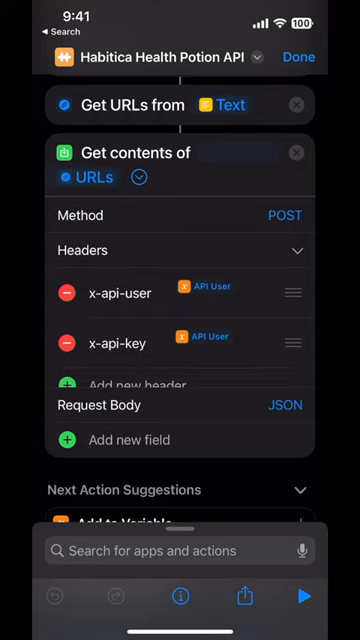
scroll(up, 3)
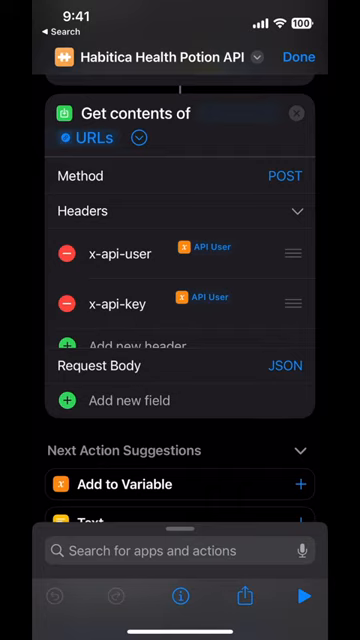
scroll(up, 3)
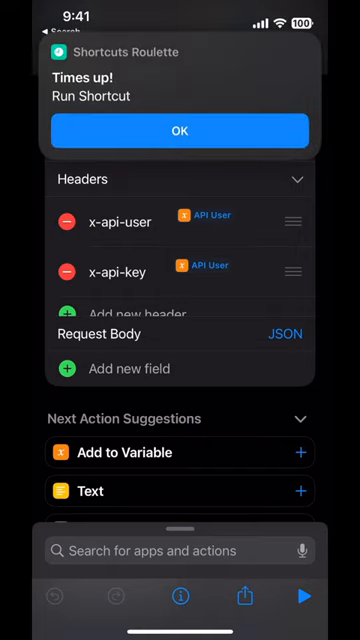
Step: Scroll back through the shortcut's actions after the Times up notice before running it
scroll(up, 3)
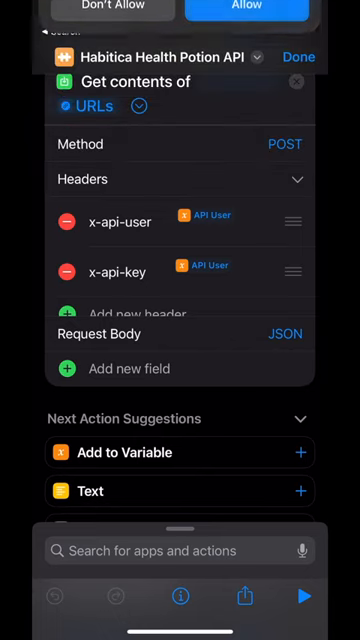
scroll(up, 3)
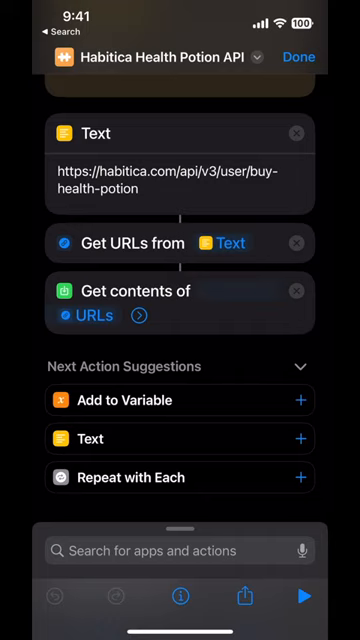